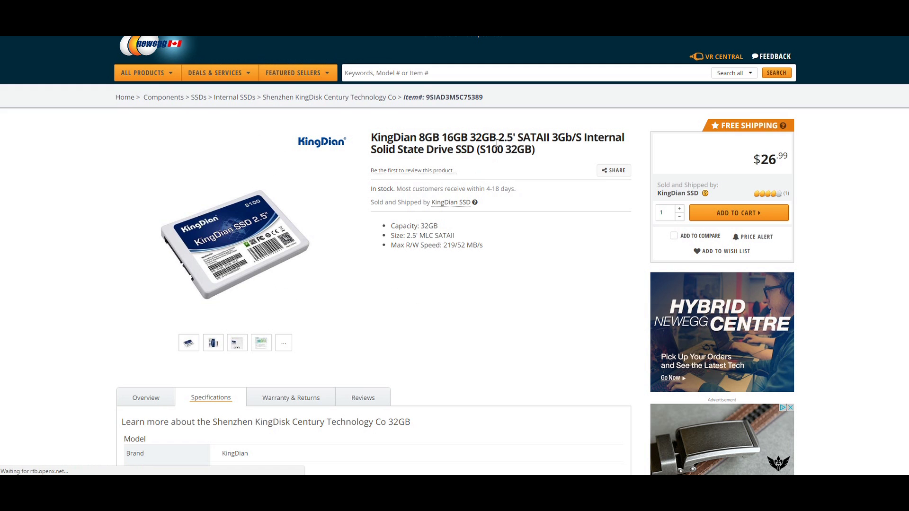
scroll(down, 3)
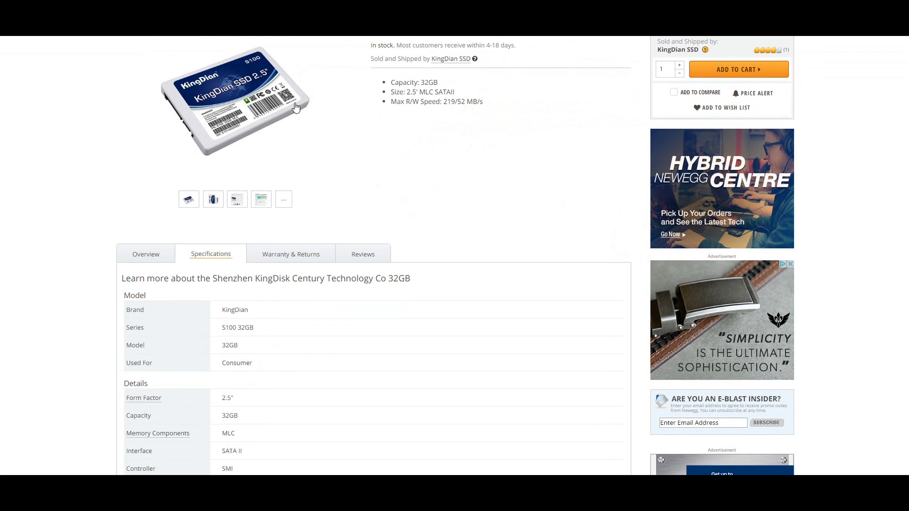
scroll(down, 3)
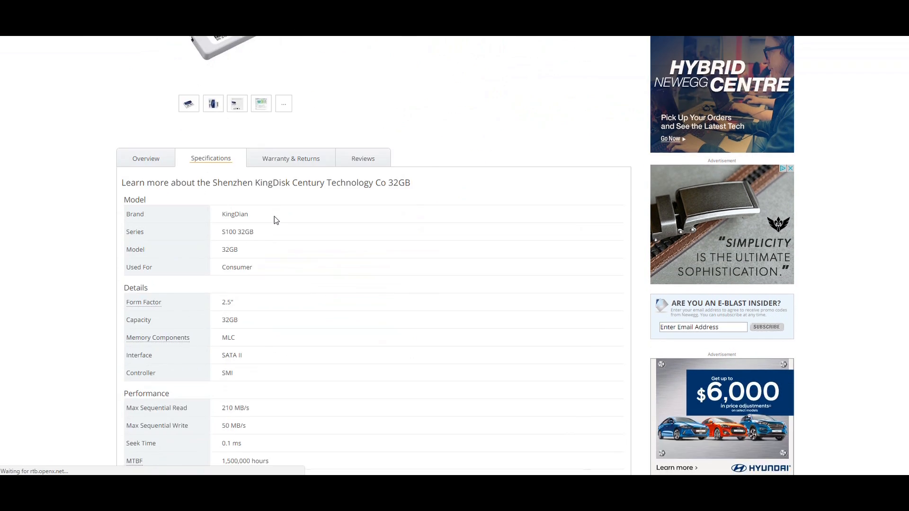
scroll(down, 3)
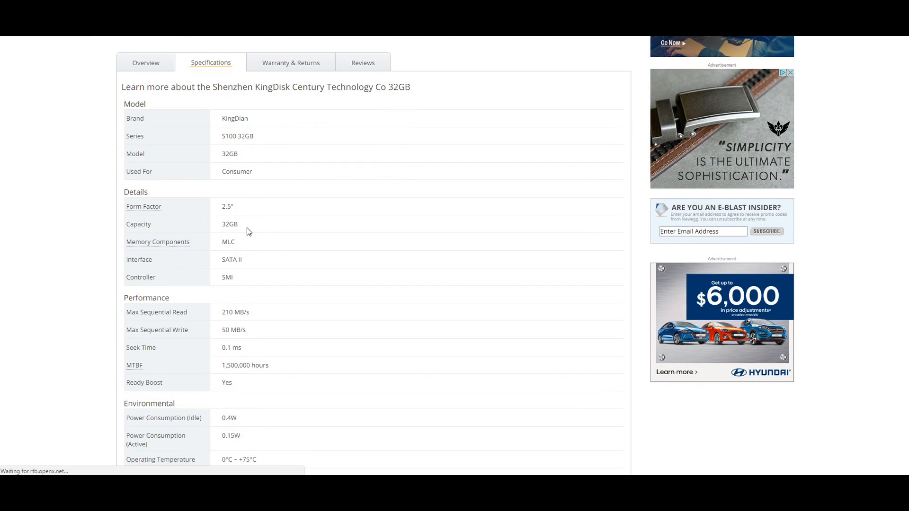
scroll(down, 3)
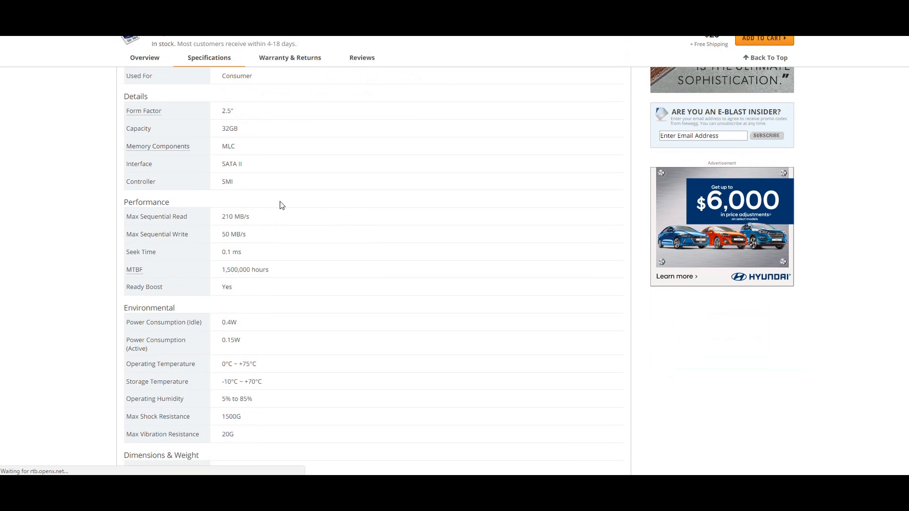
mouse_move(266, 221)
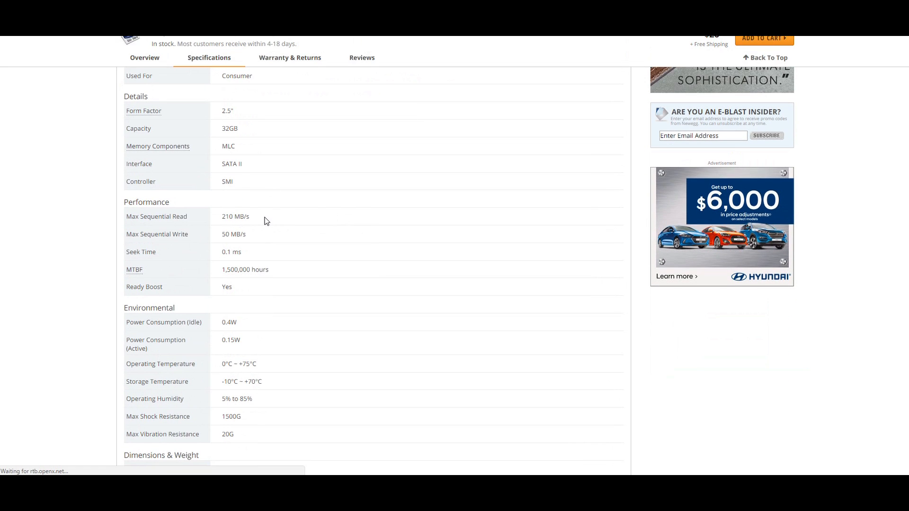